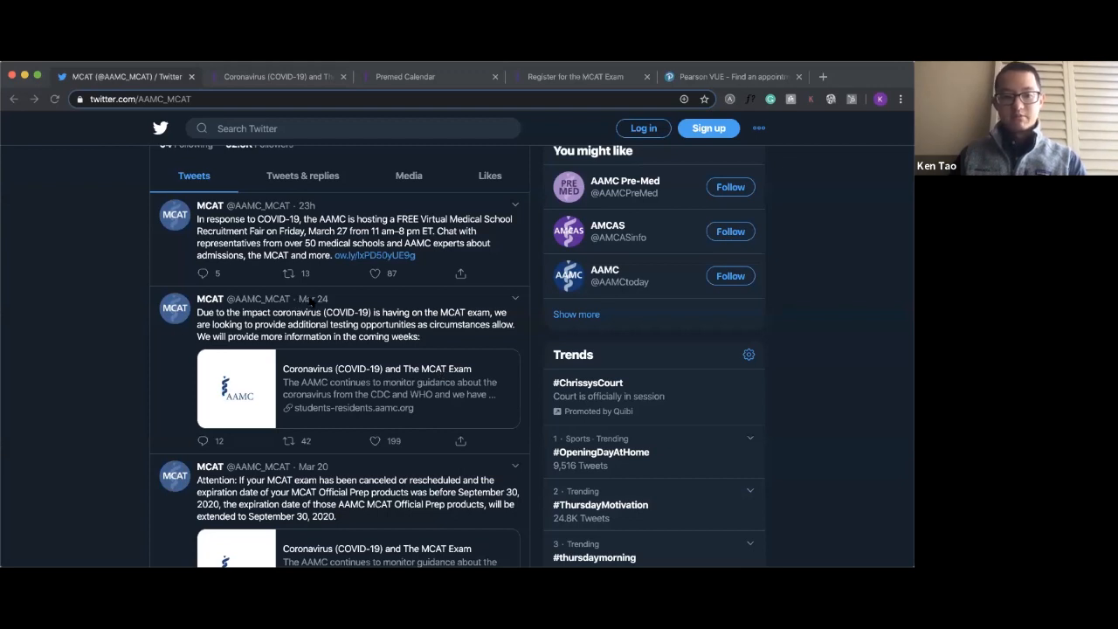
pyautogui.moveTo(185, 332)
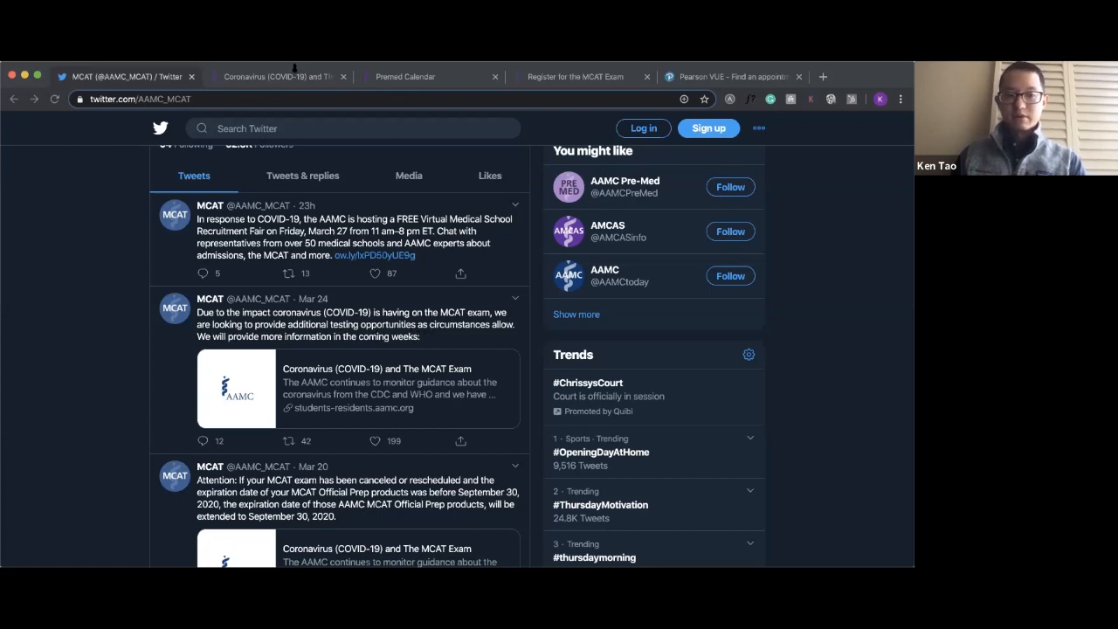
# Switch back to the AAMC coronavirus MCAT FAQ with the new exam dates answer expanded.
pyautogui.click(280, 76)
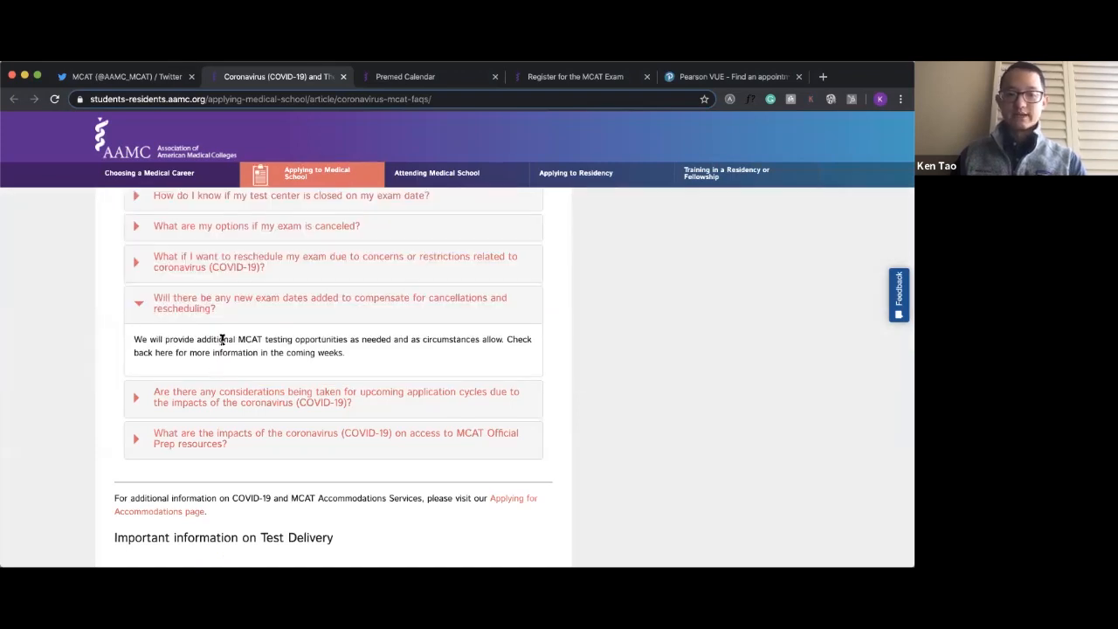
pyautogui.moveTo(374, 349)
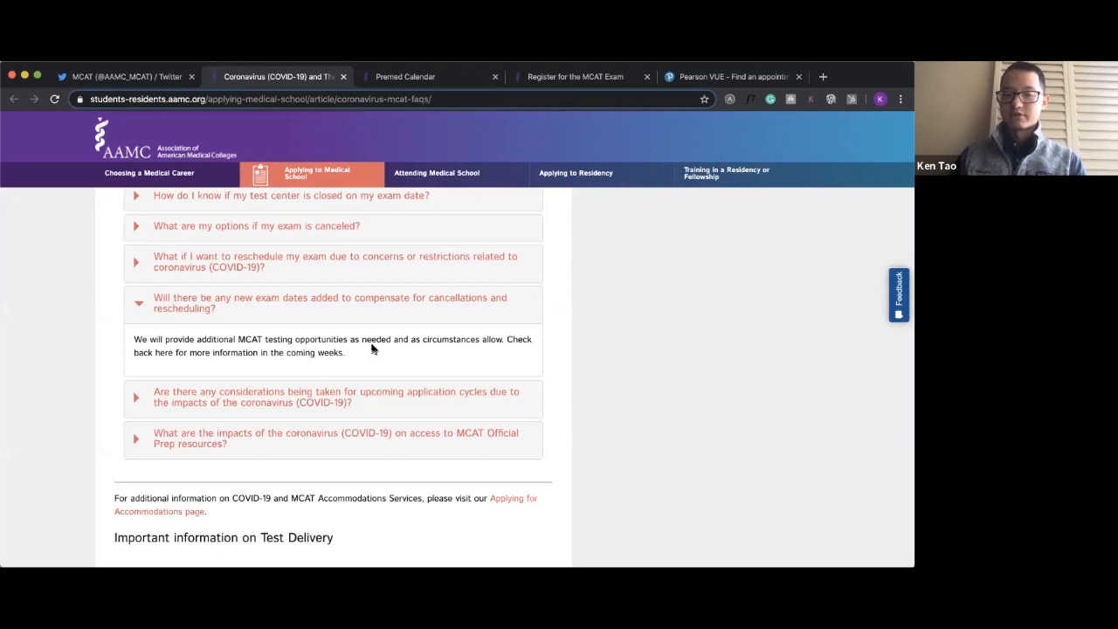
pyautogui.moveTo(370, 356)
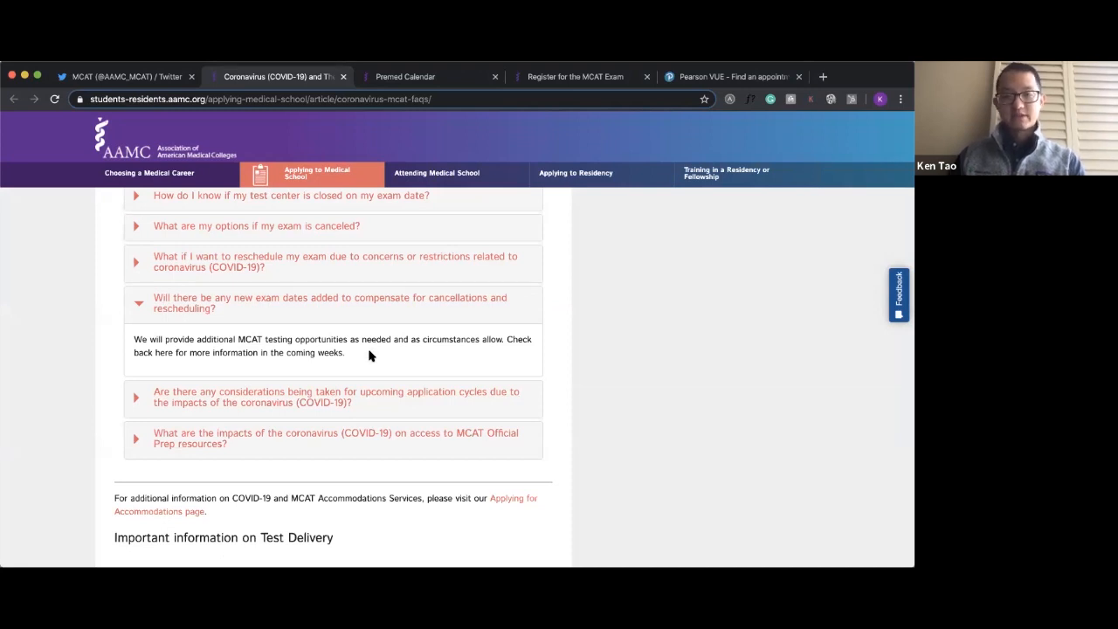
pyautogui.moveTo(451, 273)
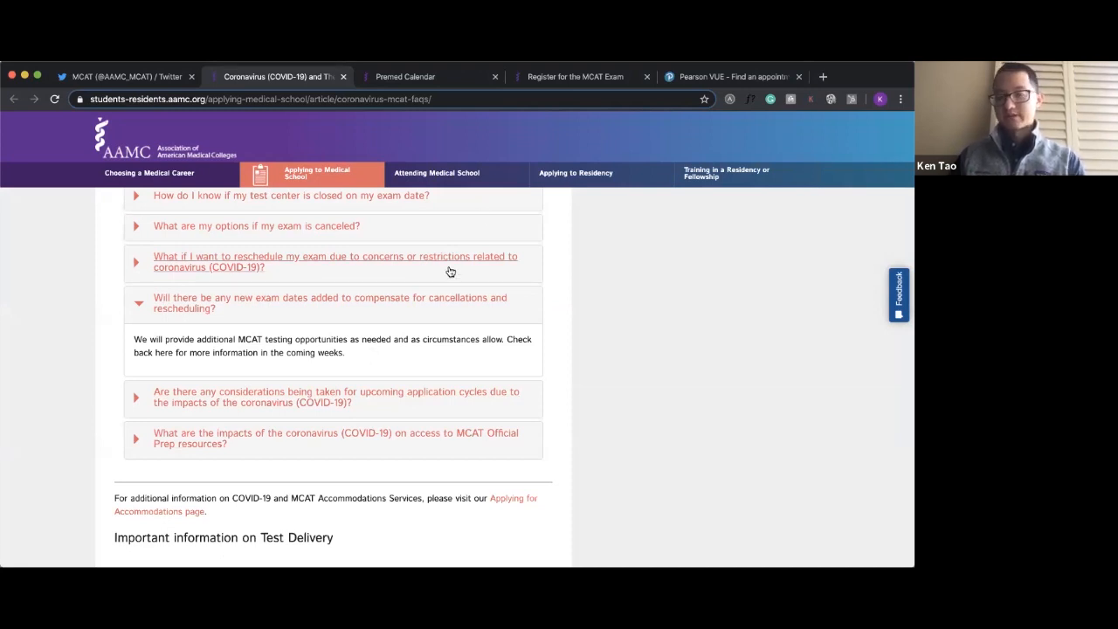
pyautogui.moveTo(575, 77)
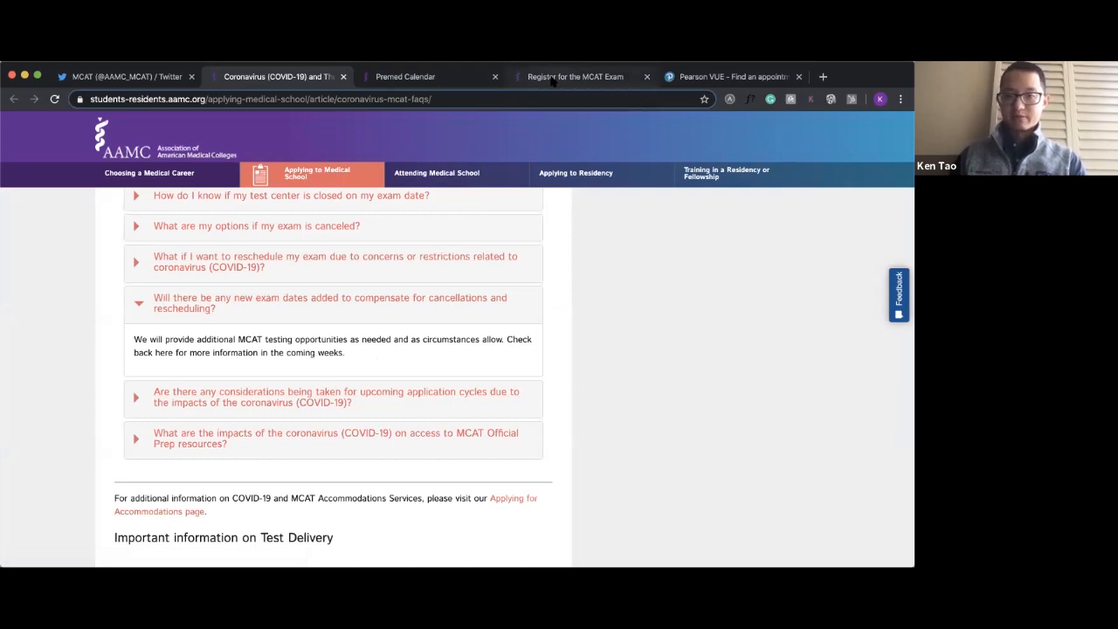
# Go from the MCAT registration page into Pearson VUE's 'Find an appointment' finder.
pyautogui.click(575, 77)
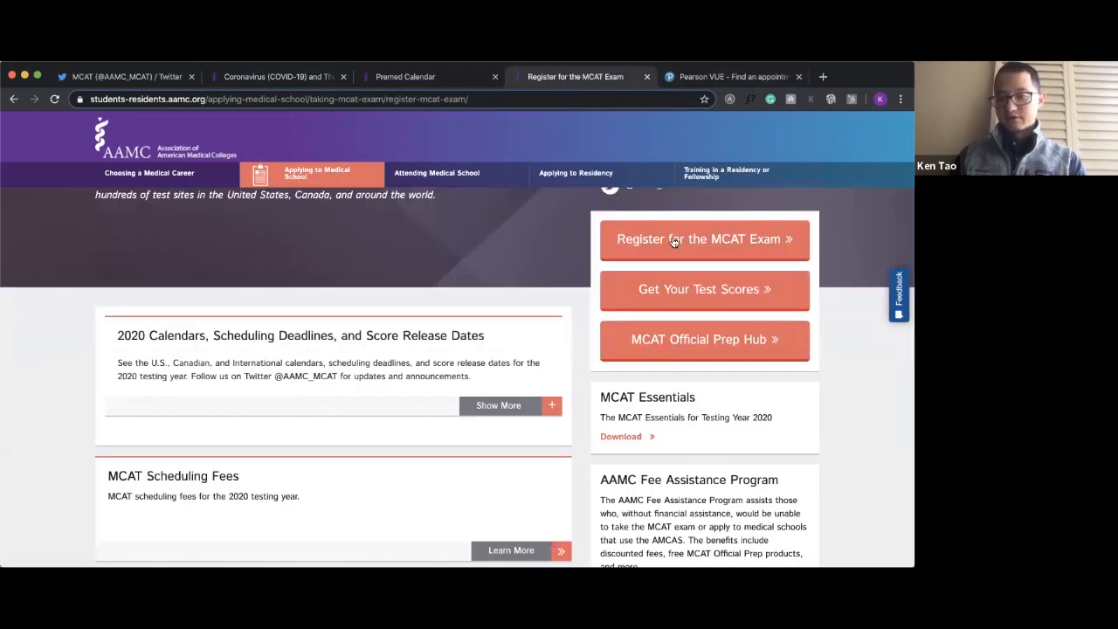
pyautogui.click(703, 237)
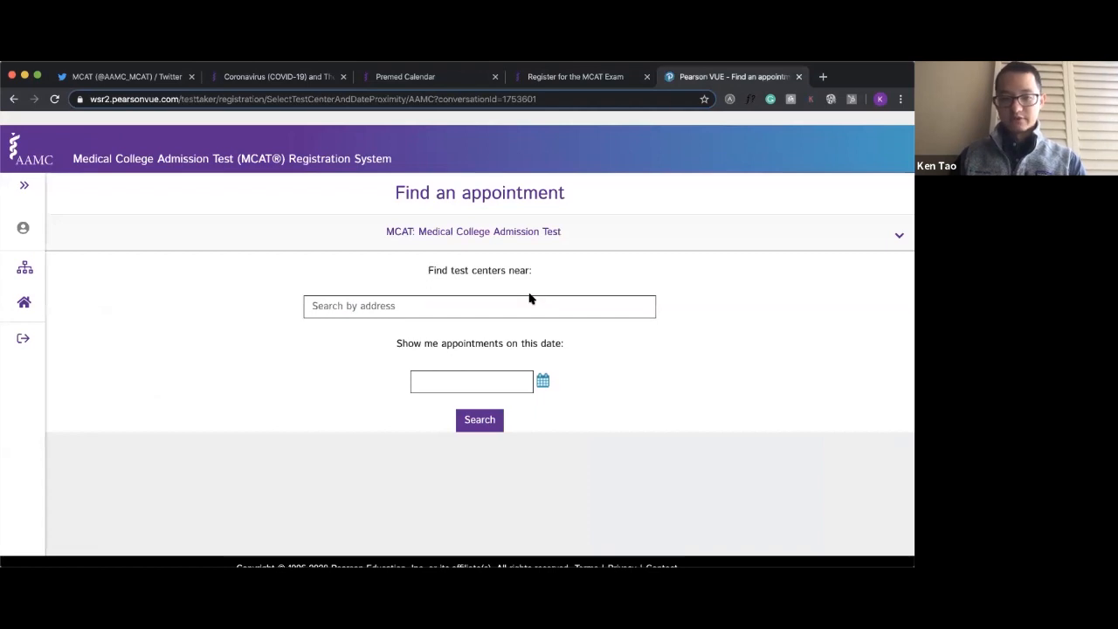
pyautogui.moveTo(527, 365)
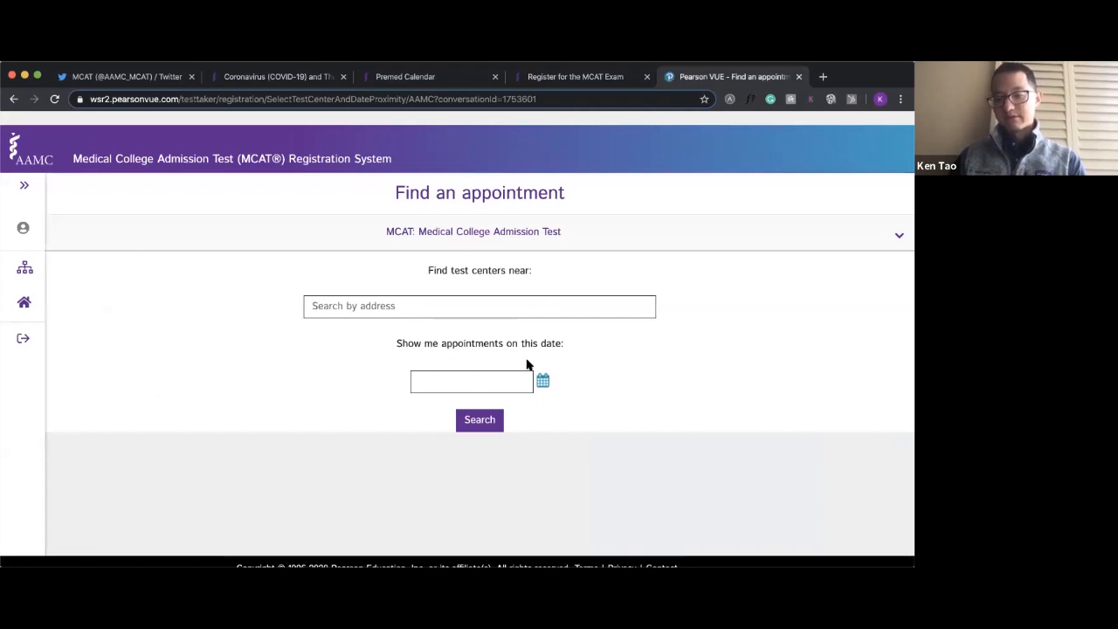
# Page the appointment date picker forward from April through August 2020, then dismiss it.
pyautogui.click(471, 380)
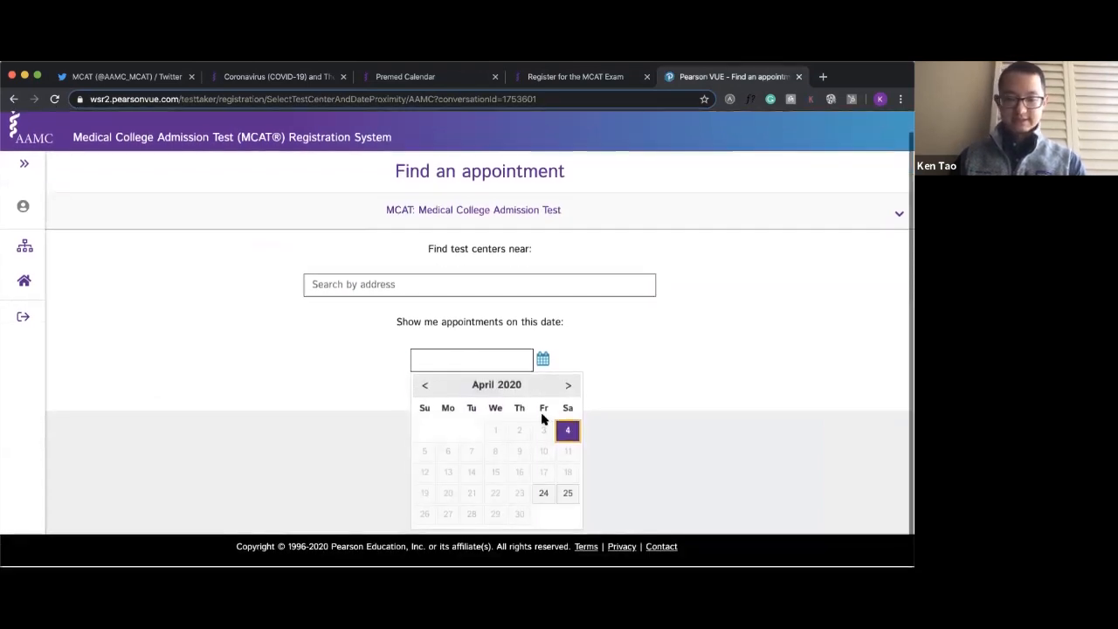
pyautogui.click(568, 386)
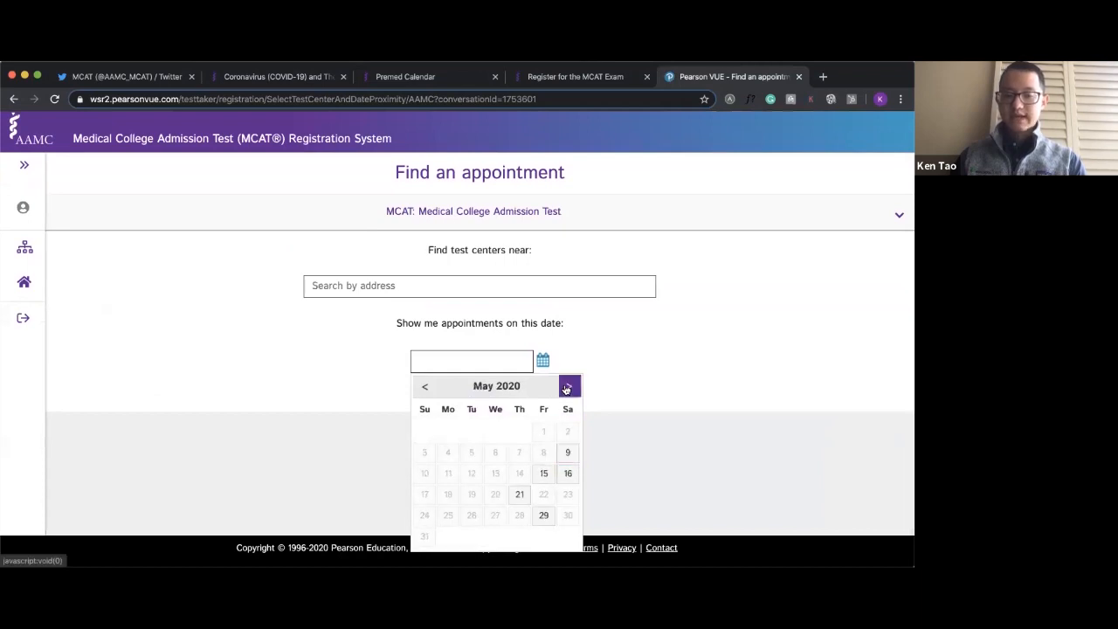
pyautogui.click(568, 386)
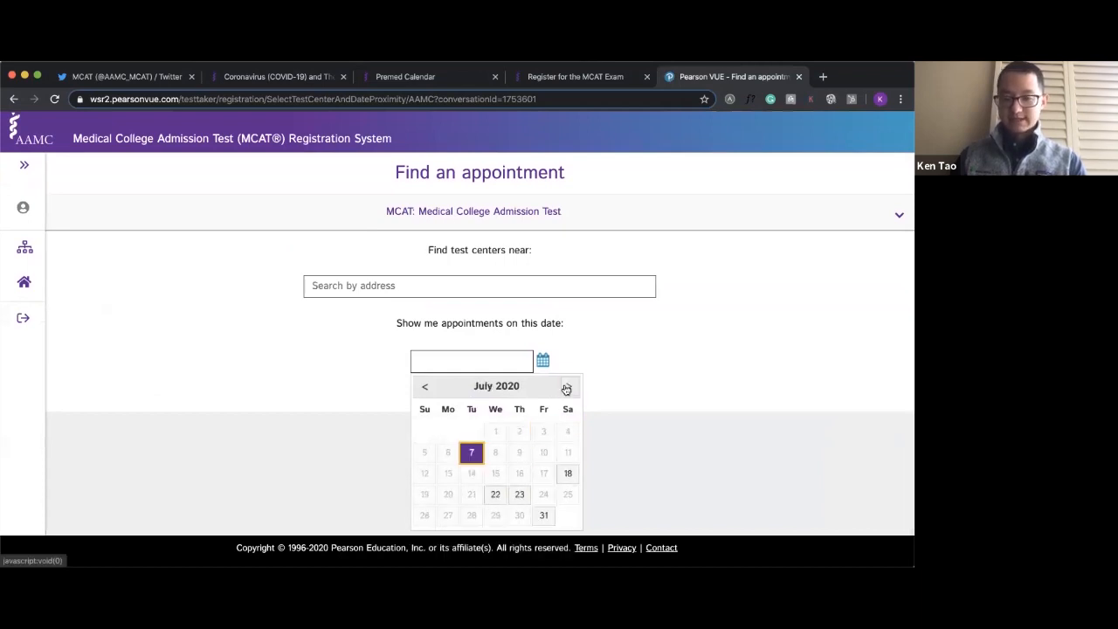
pyautogui.click(566, 386)
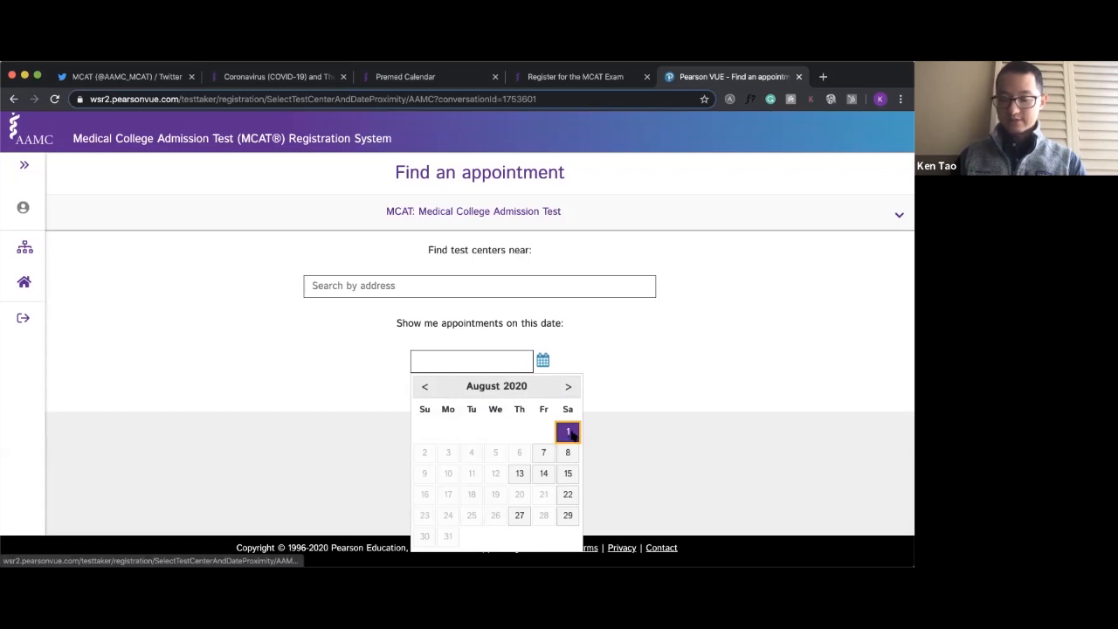
pyautogui.click(568, 386)
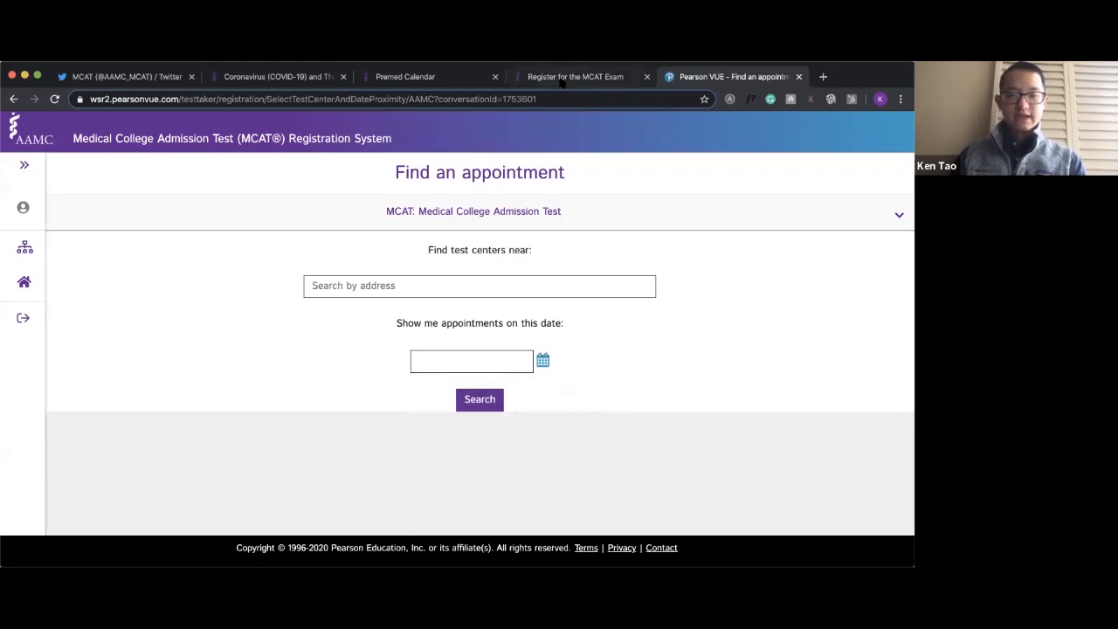
# Glance at the AAMC premed calendar, then return to the Pearson VUE appointment finder.
pyautogui.click(405, 77)
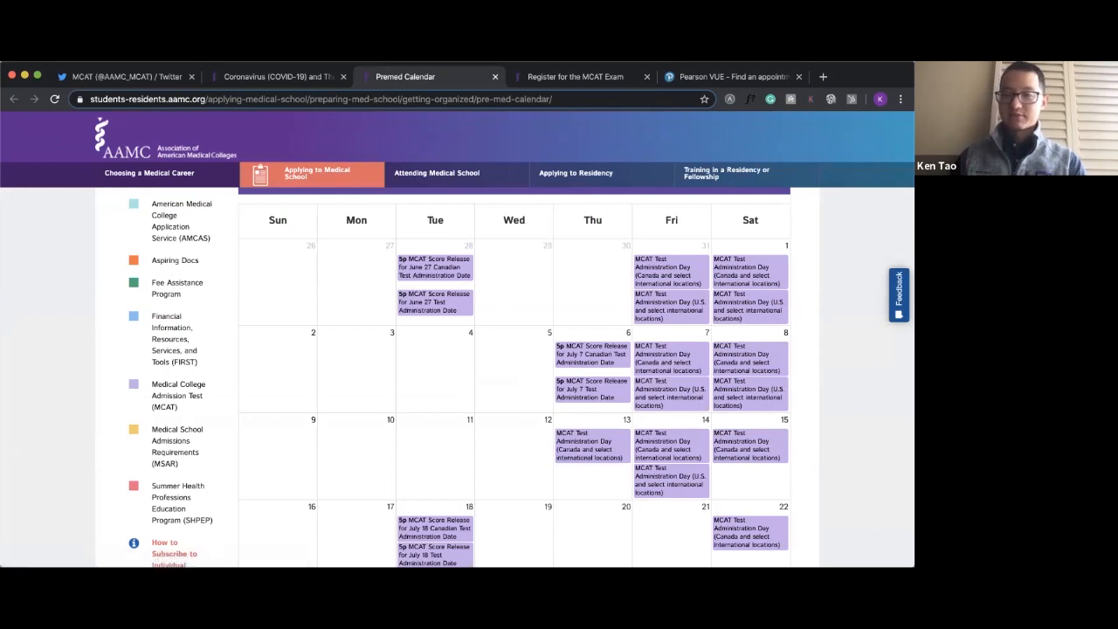
pyautogui.click(732, 77)
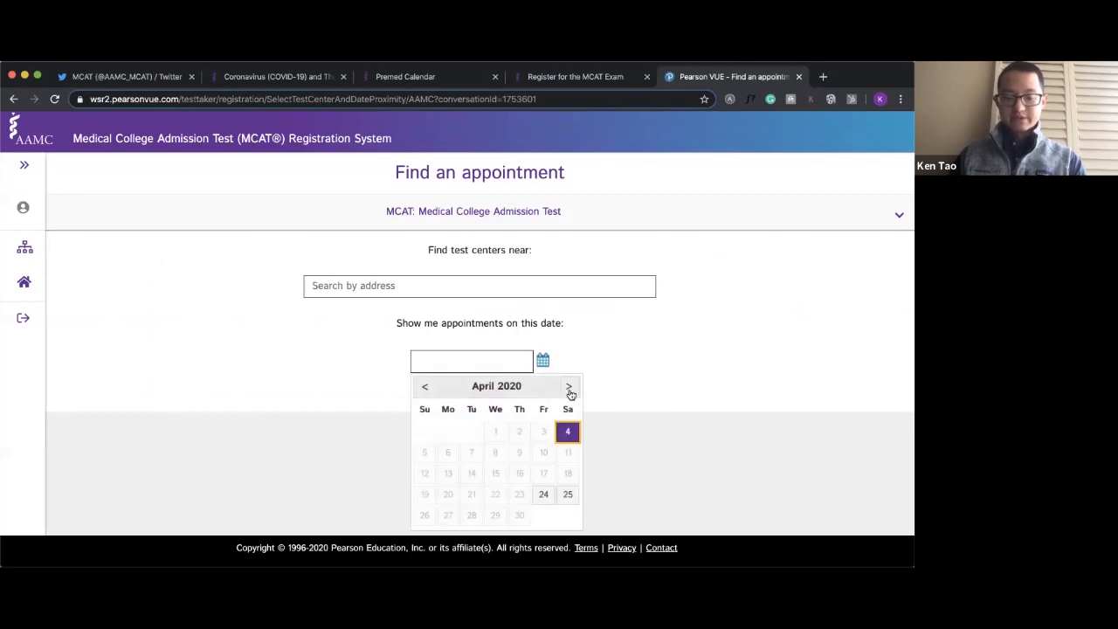
# Advance the Pearson VUE date picker again to August 2020's available test dates.
pyautogui.click(569, 386)
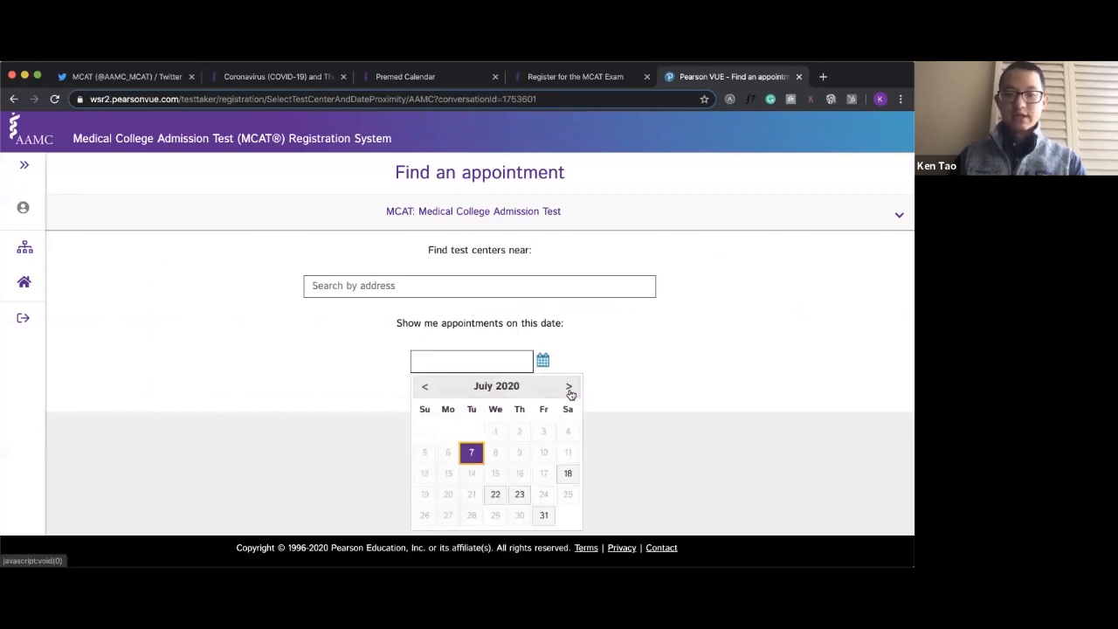
pyautogui.click(568, 386)
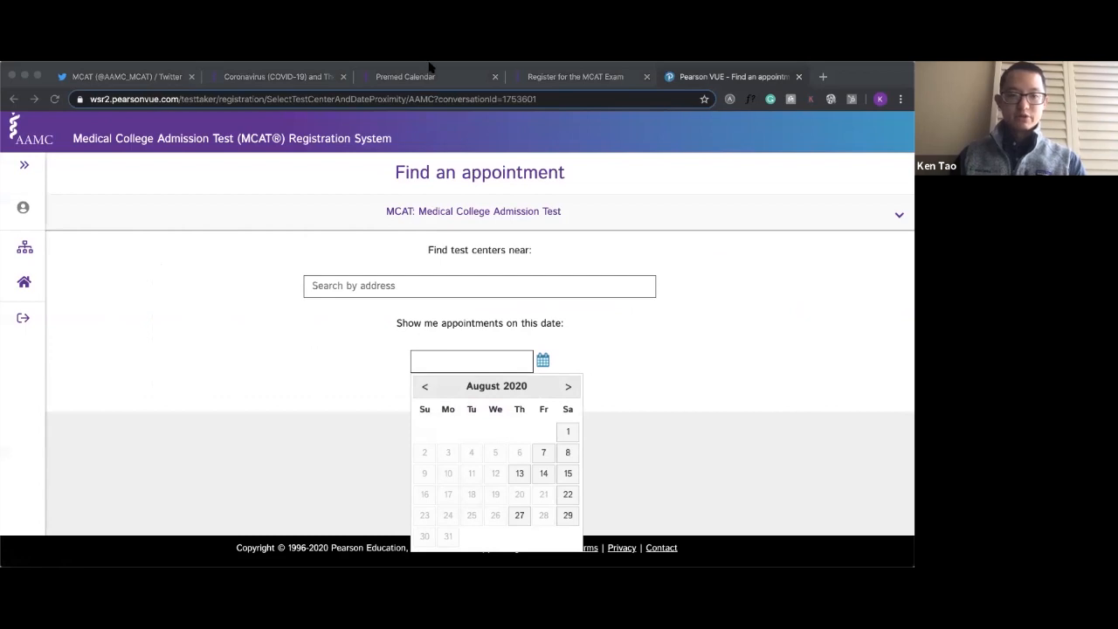
pyautogui.moveTo(512, 111)
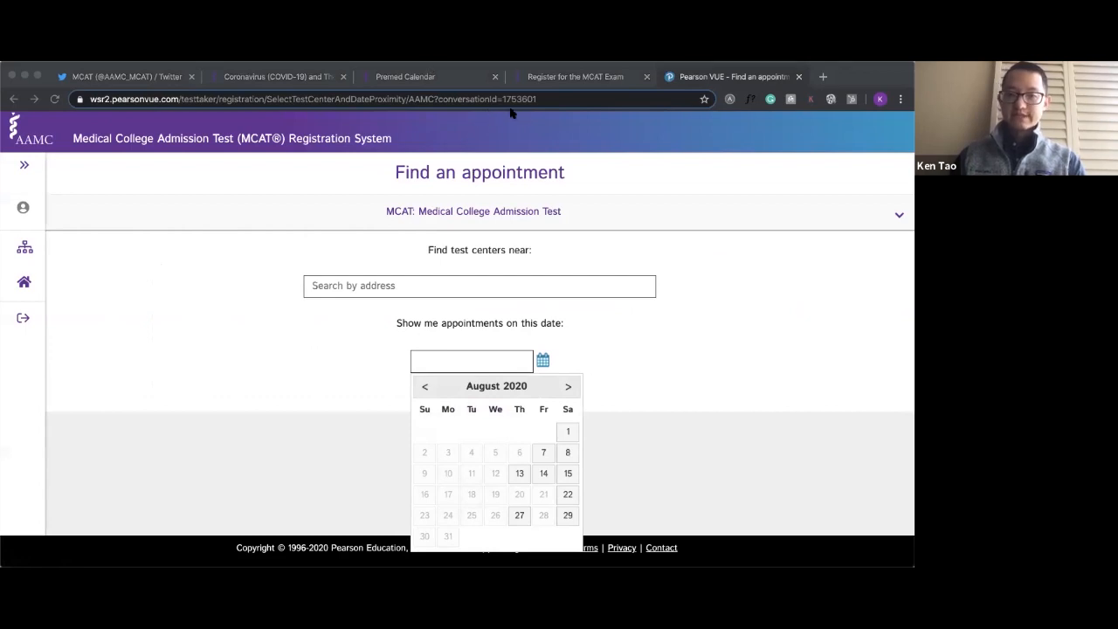
pyautogui.moveTo(327, 280)
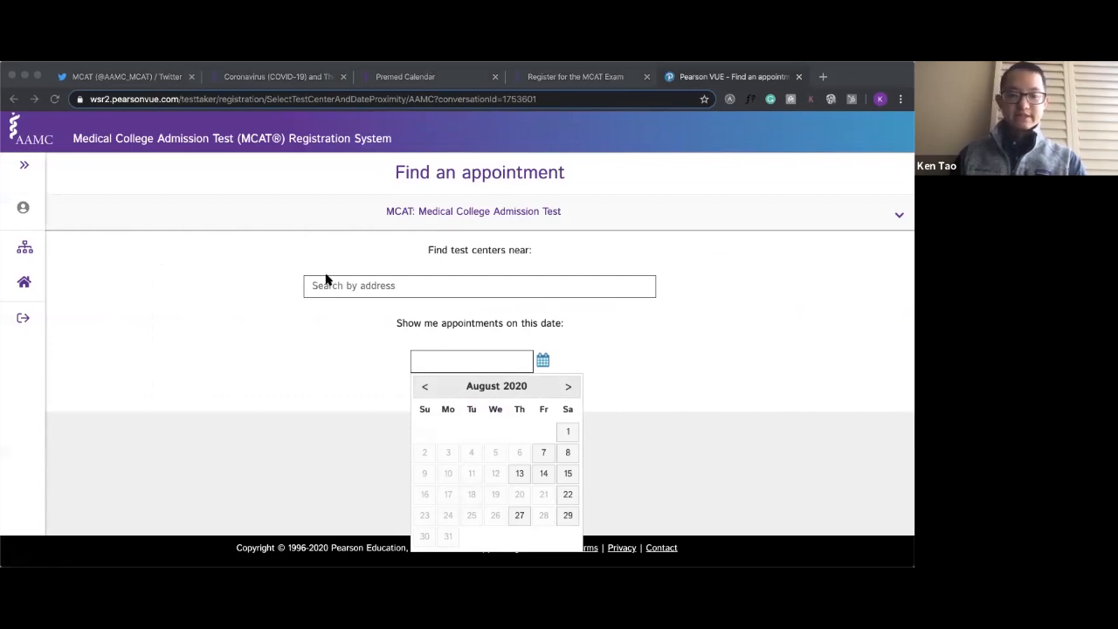
pyautogui.moveTo(245, 318)
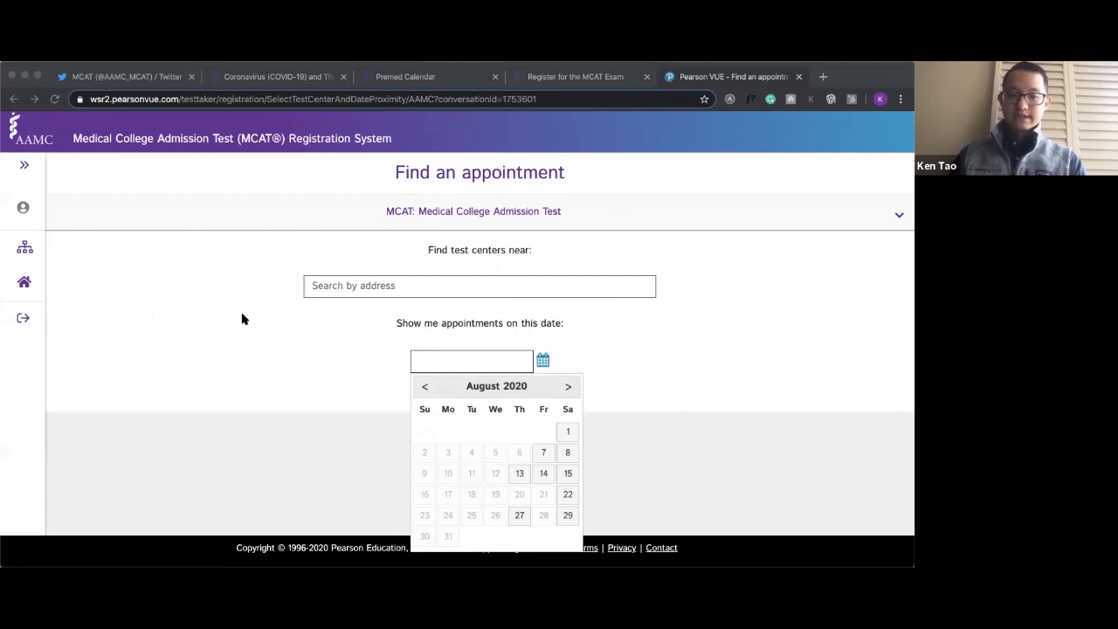
pyautogui.moveTo(665, 508)
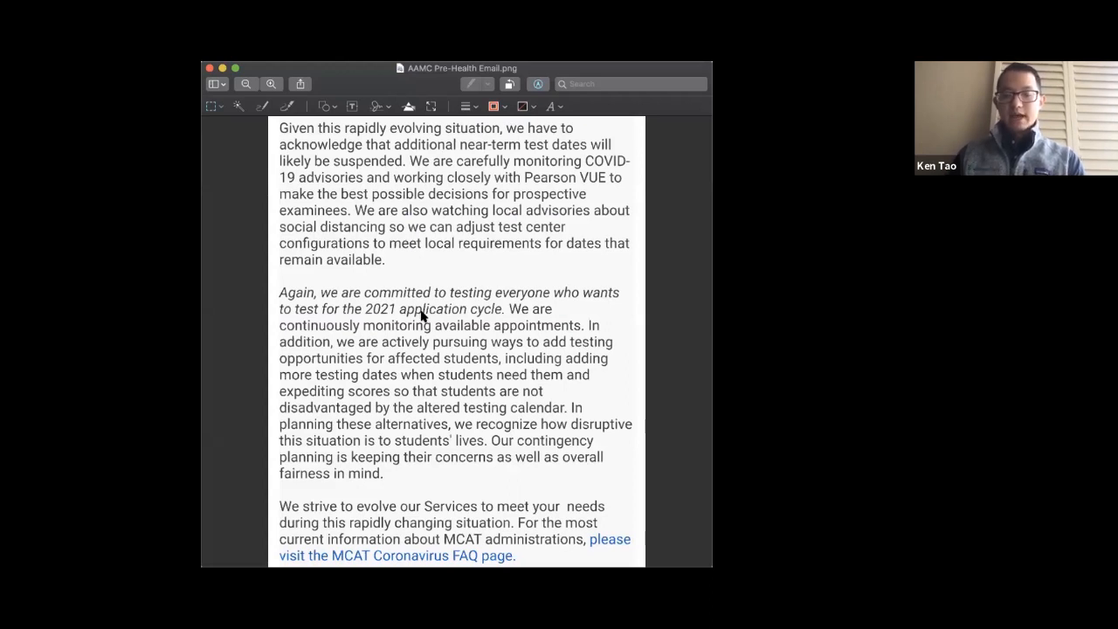
pyautogui.moveTo(562, 347)
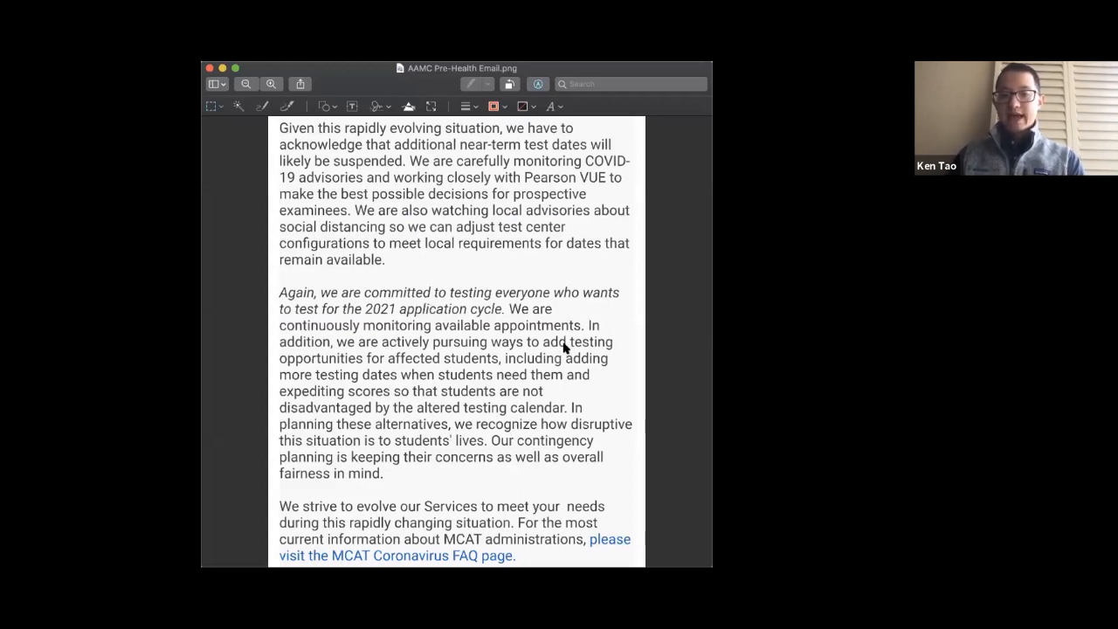
pyautogui.moveTo(491, 363)
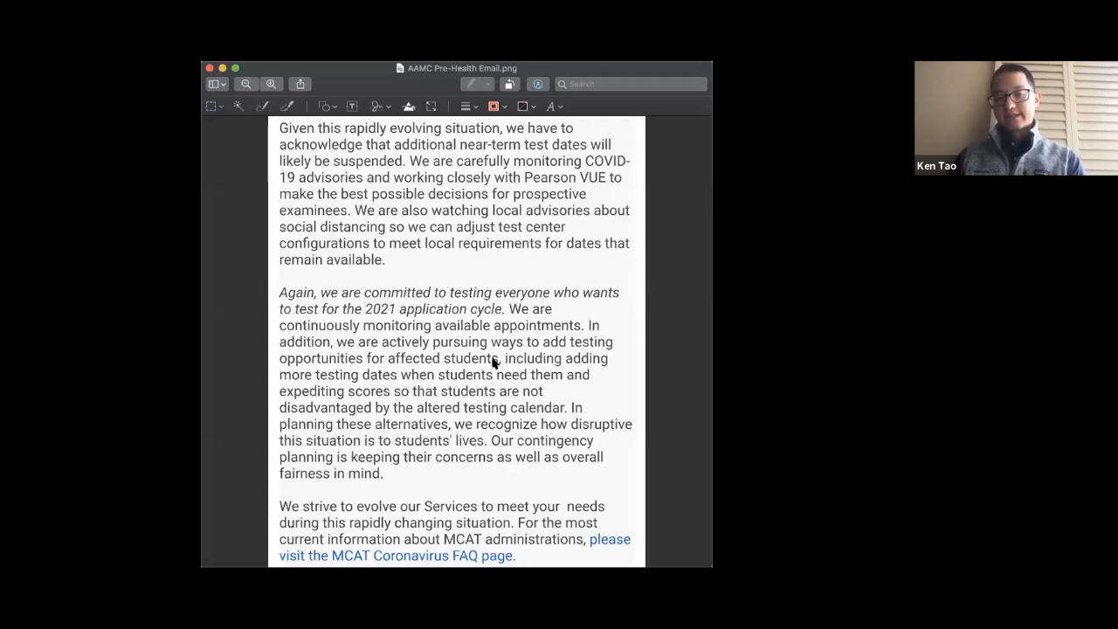
pyautogui.moveTo(419, 377)
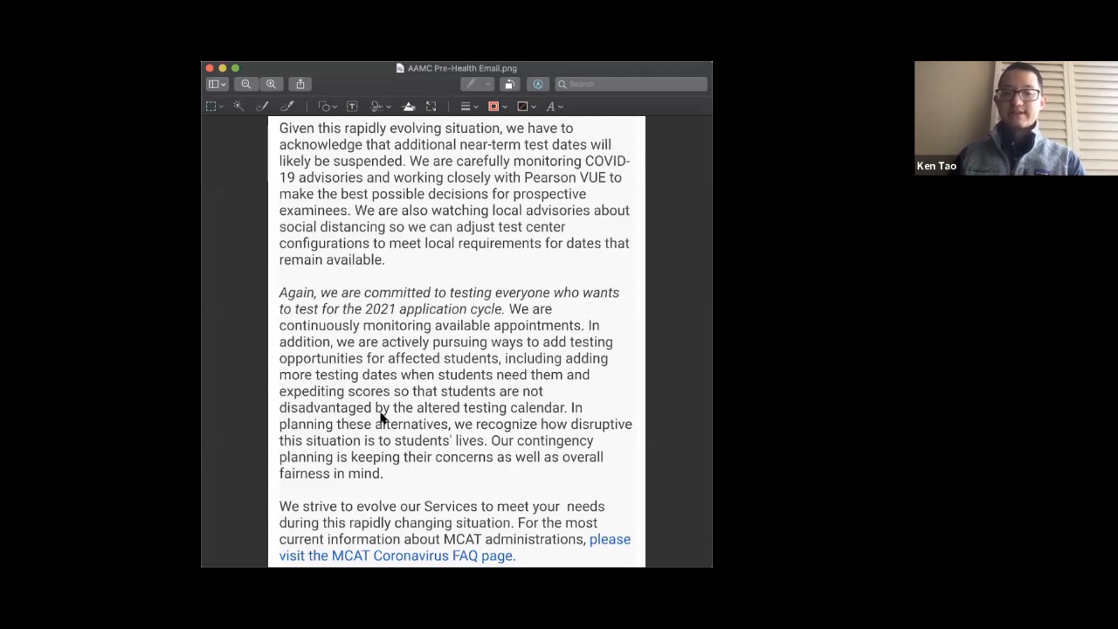
pyautogui.moveTo(517, 416)
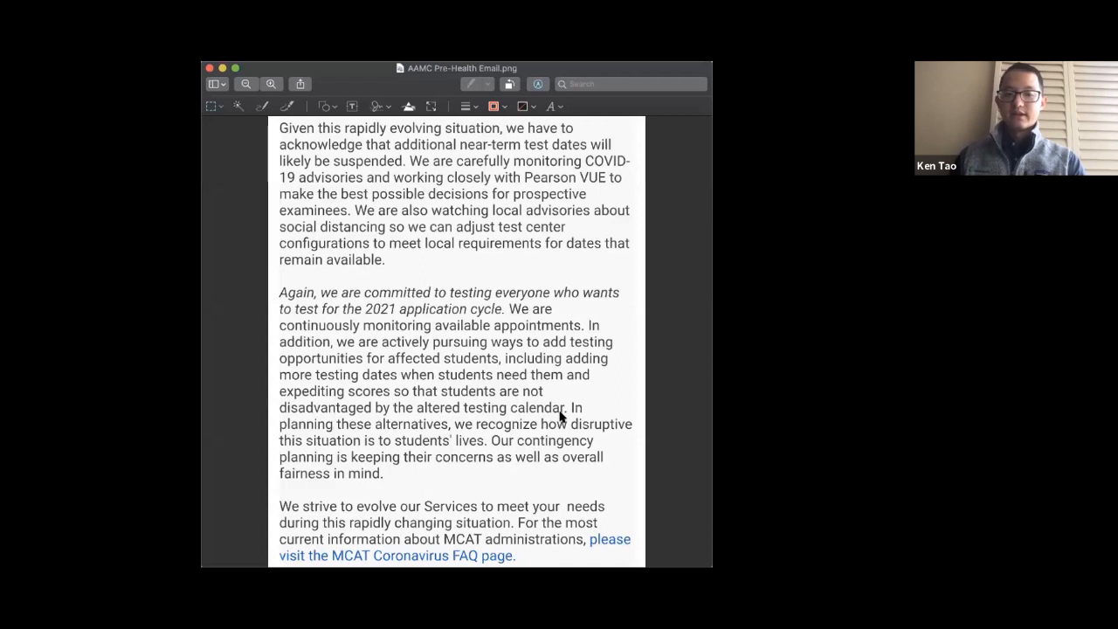
pyautogui.moveTo(364, 323)
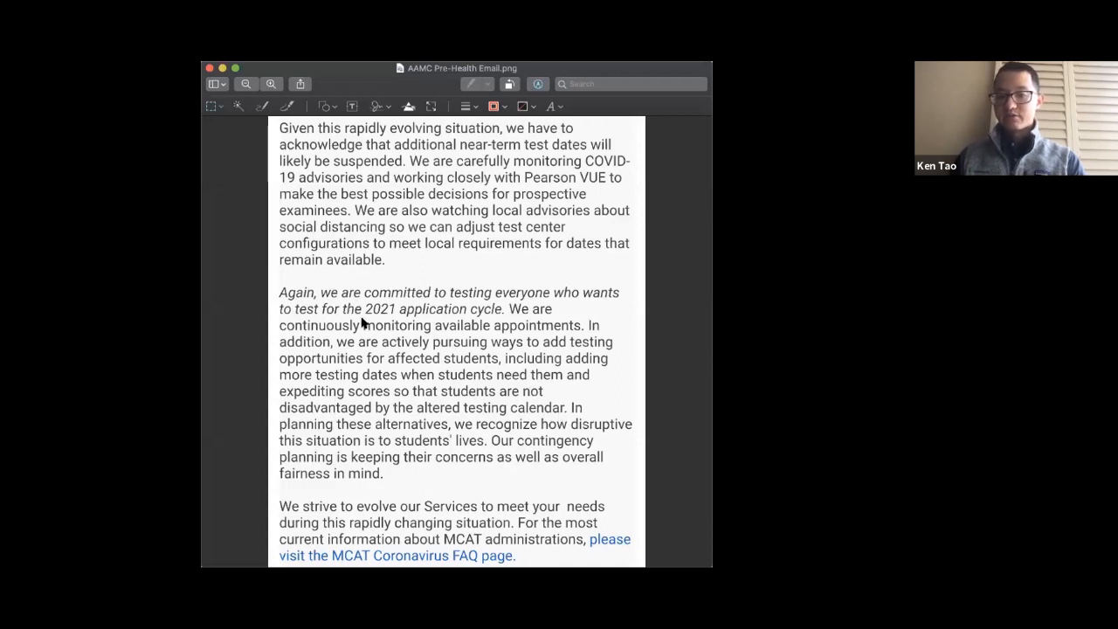
pyautogui.moveTo(447, 308)
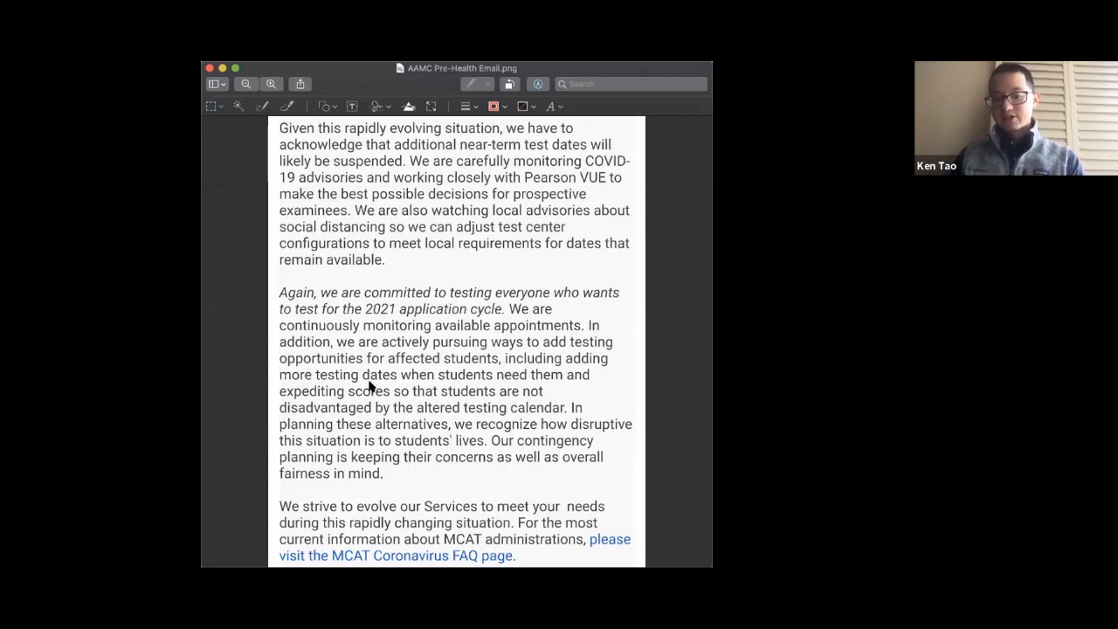
pyautogui.moveTo(509, 417)
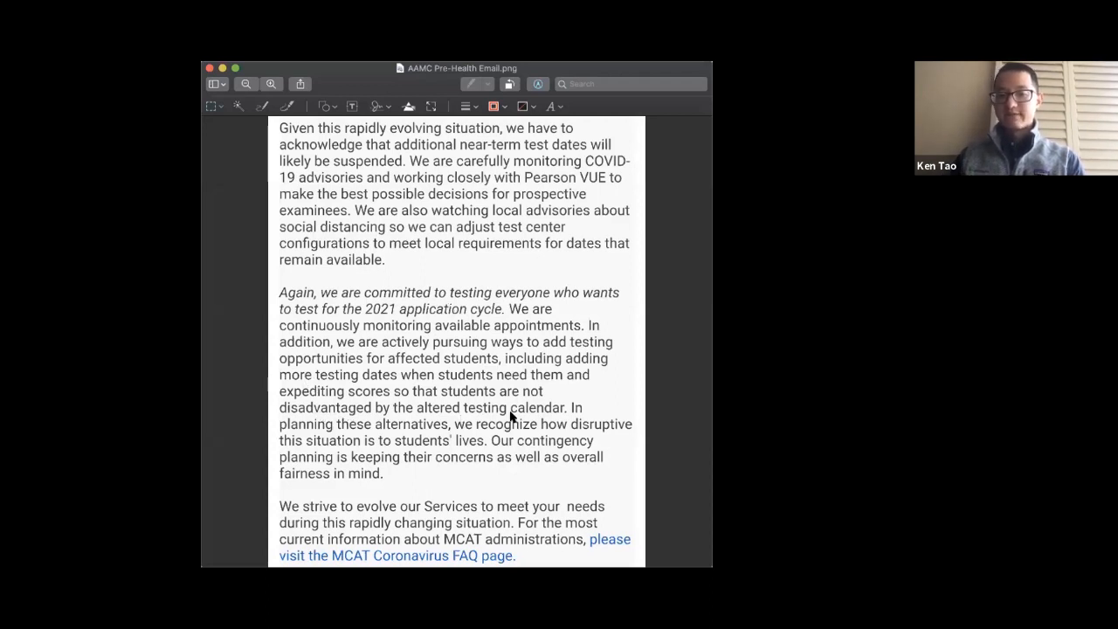
pyautogui.moveTo(548, 414)
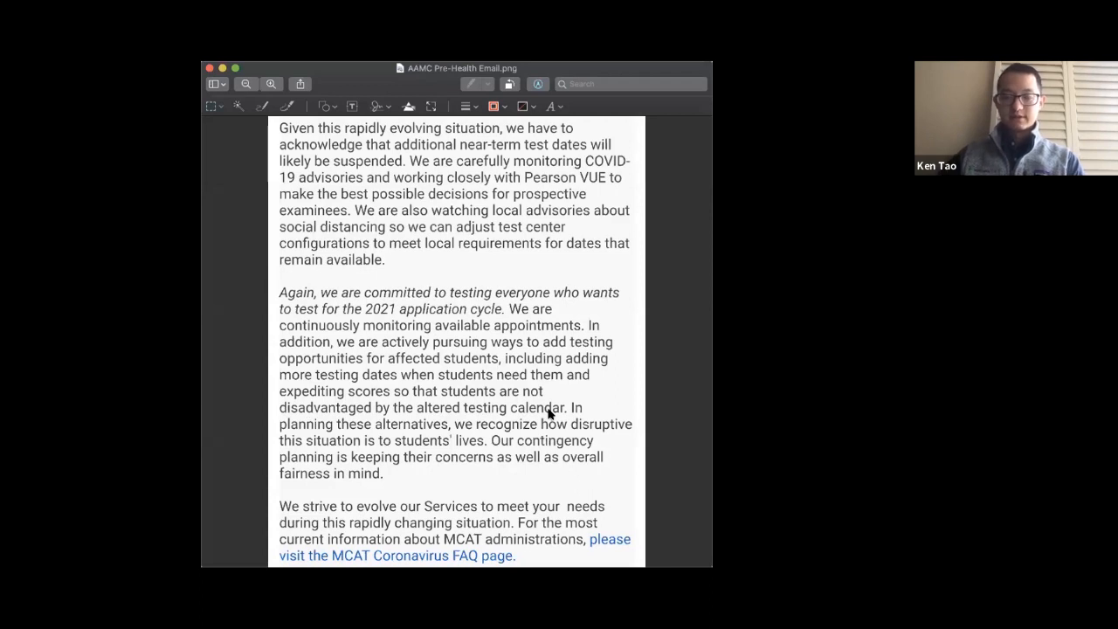